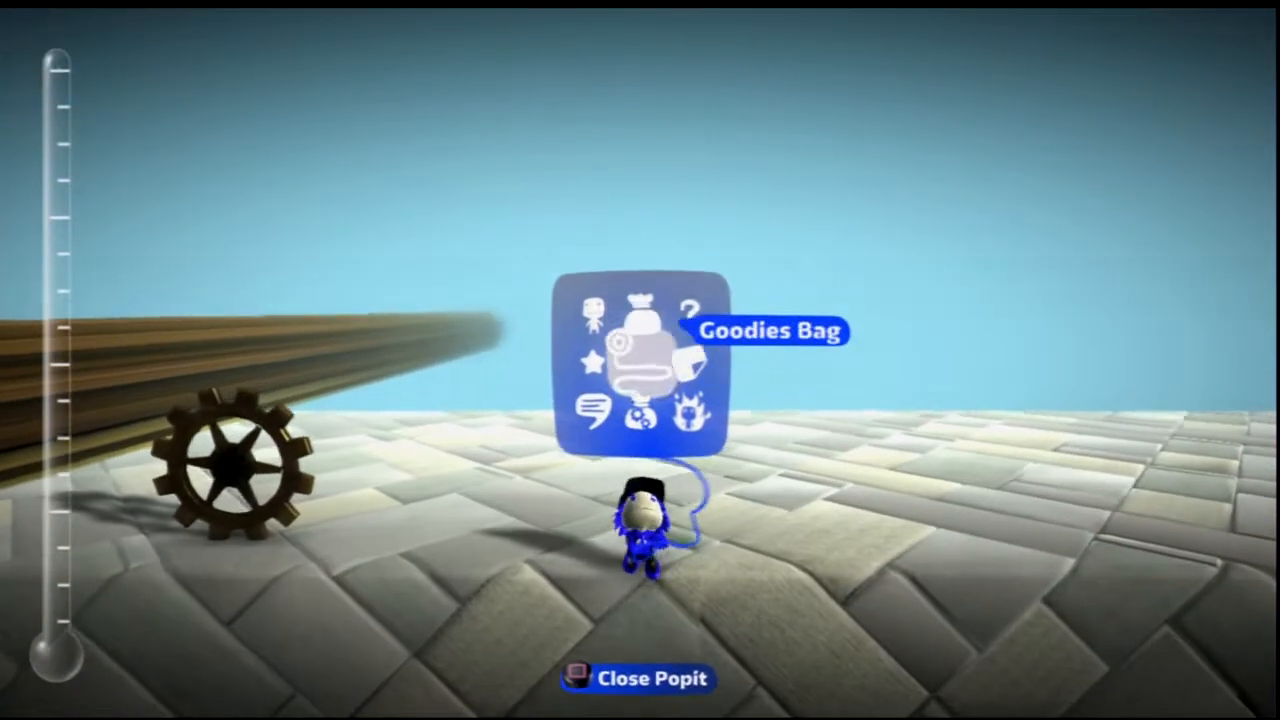
Pull the Emitter from the Goodies Bag's Gadgets into the level.
{"action": "left_click", "coordinate": [648, 365]}
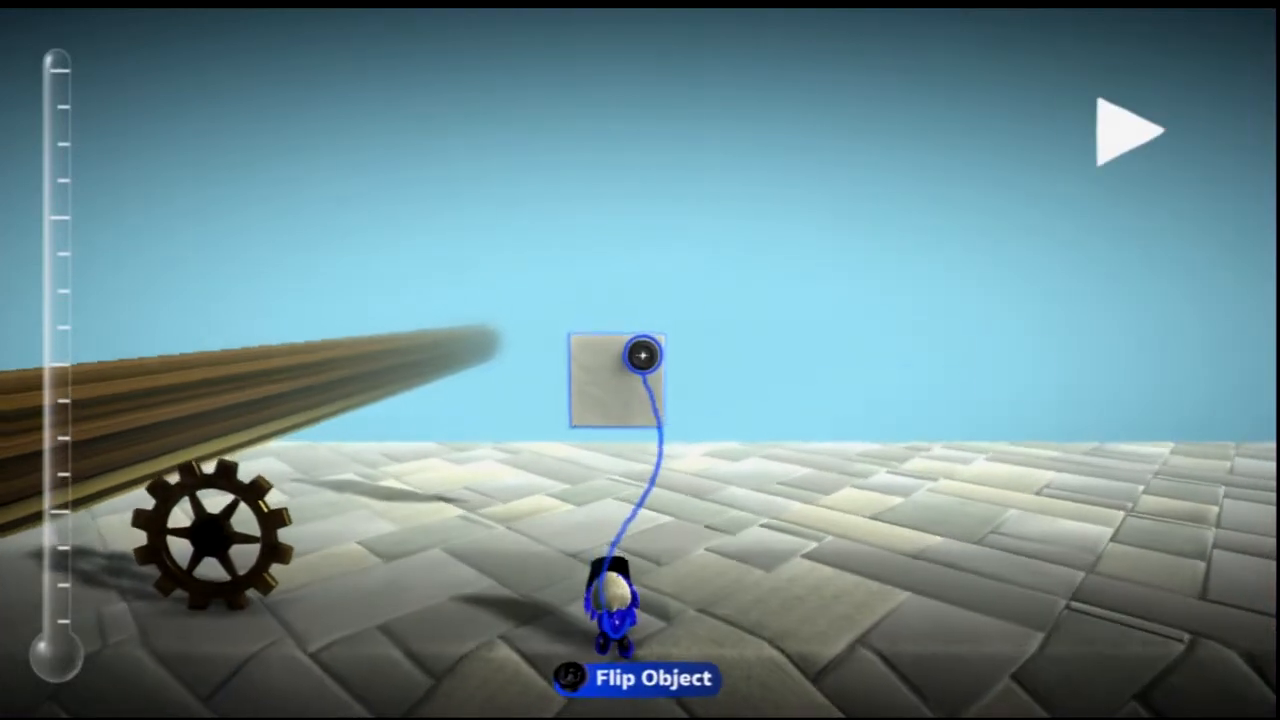
Place the emitter above the floor and set its Input Action to Emit Once.
{"action": "left_click", "coordinate": [640, 355]}
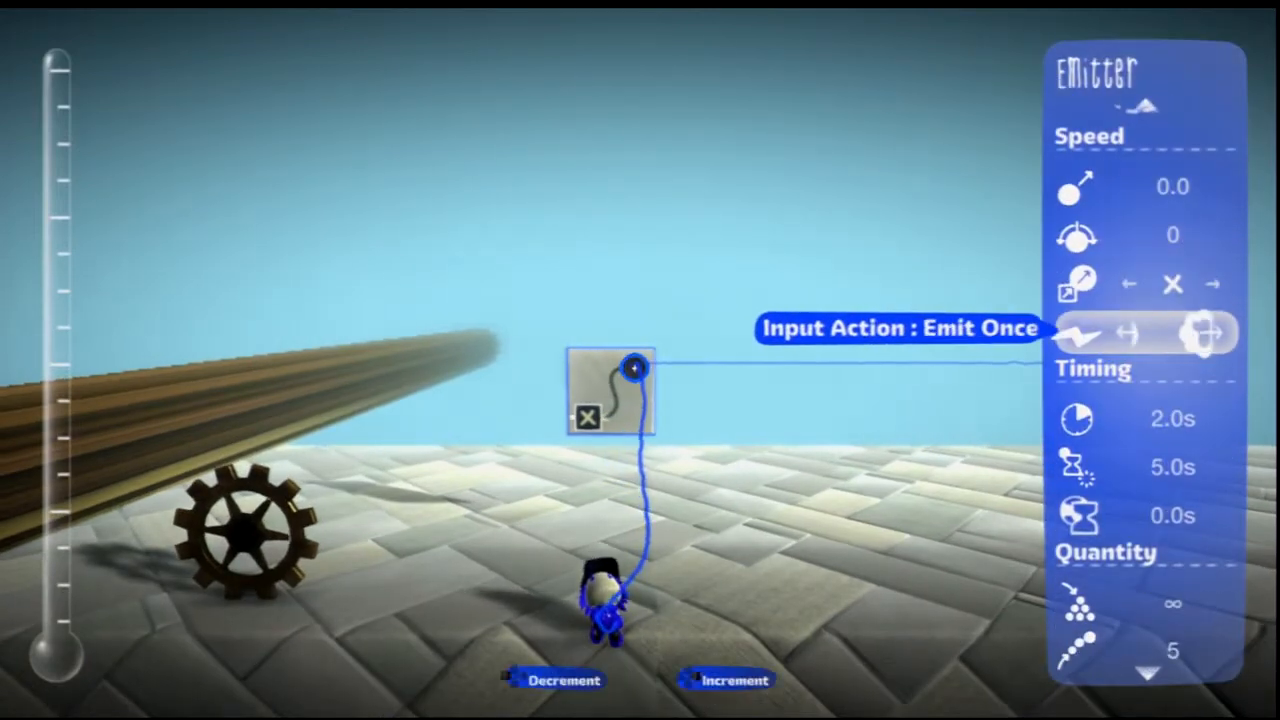
{"action": "left_click", "coordinate": [1172, 333]}
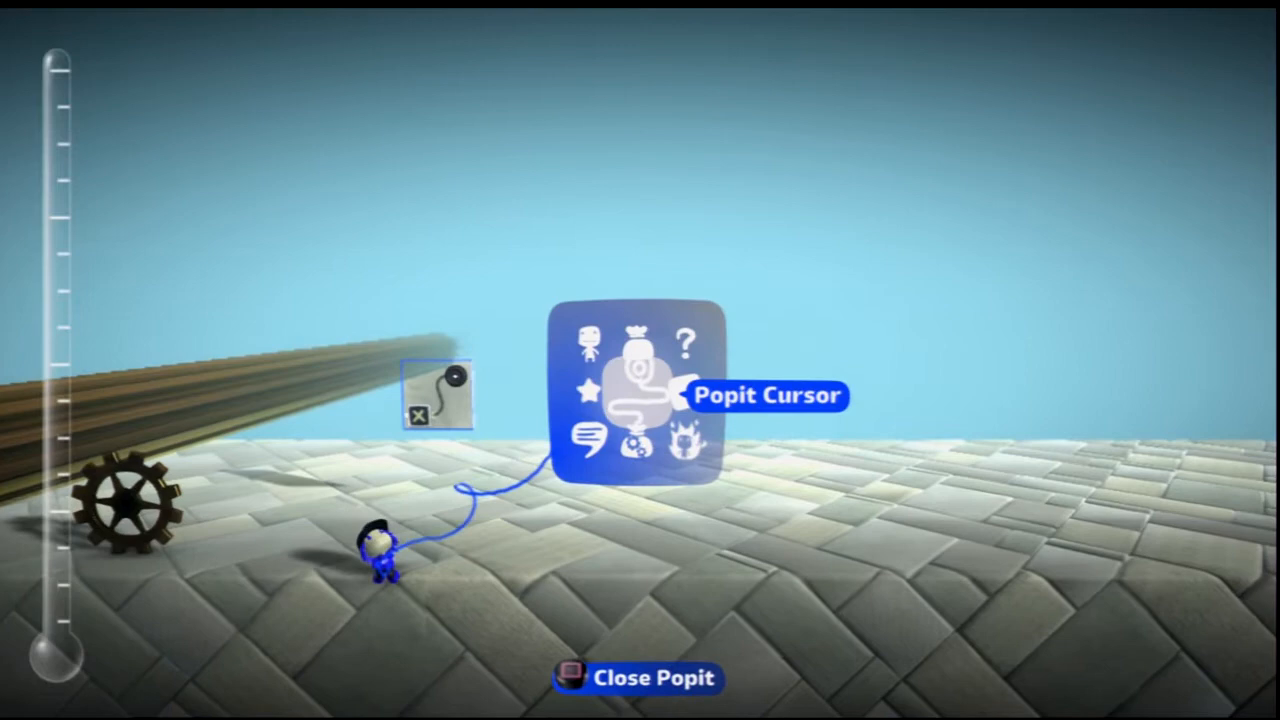
Add a Hologram and the level post from the Goodies Bag, wired to the emitter.
{"action": "left_click", "coordinate": [634, 373]}
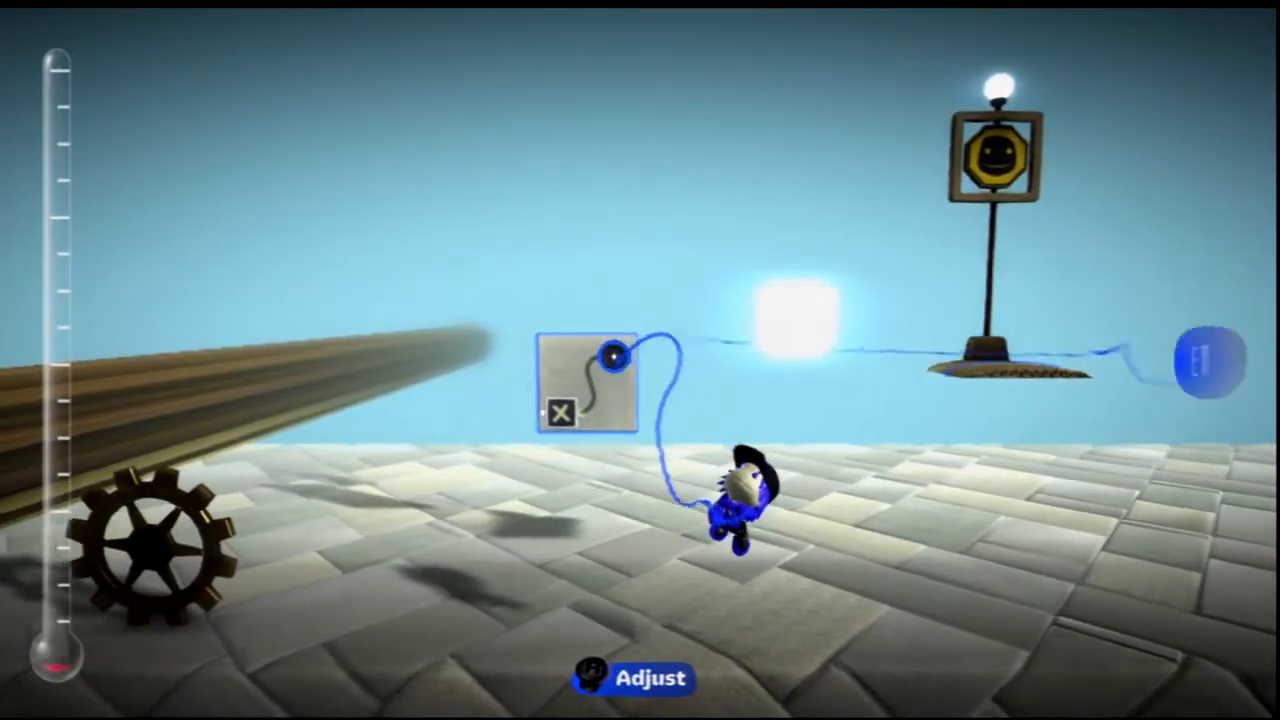
Pick the saved object for the emitter with infinite lifetime, then Play the level.
{"action": "left_click", "coordinate": [630, 678]}
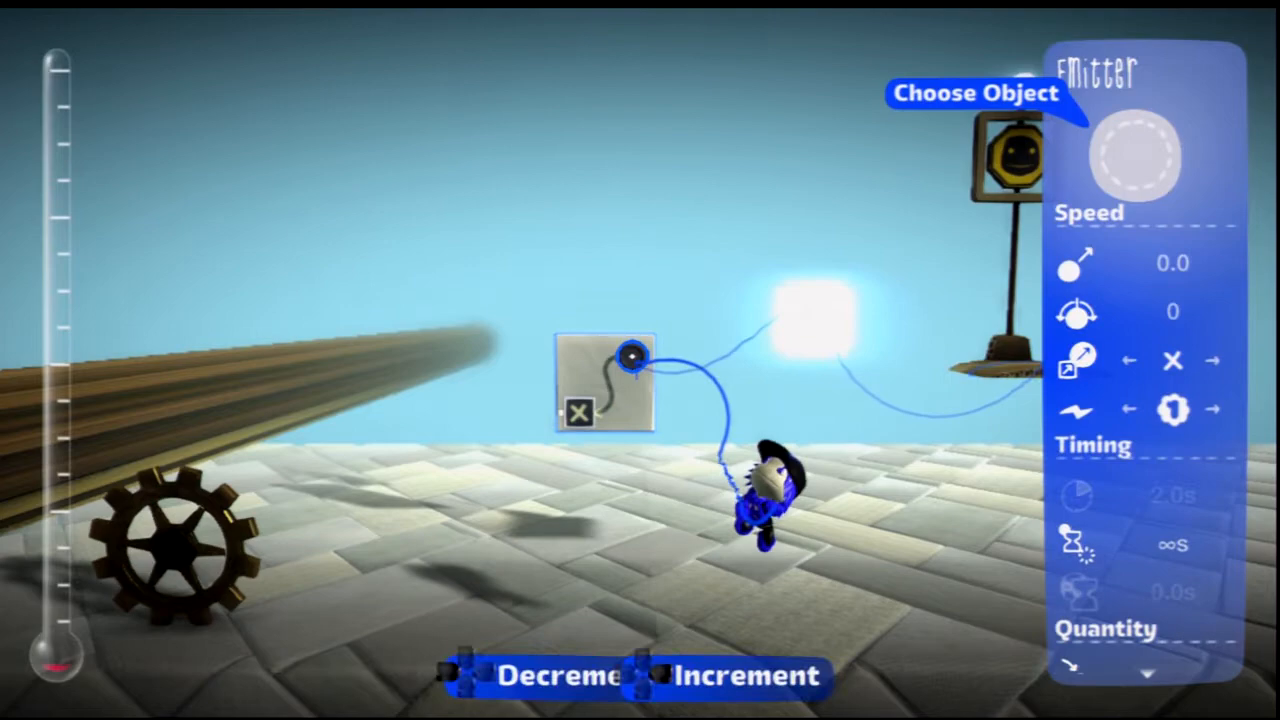
{"action": "left_click", "coordinate": [1137, 158]}
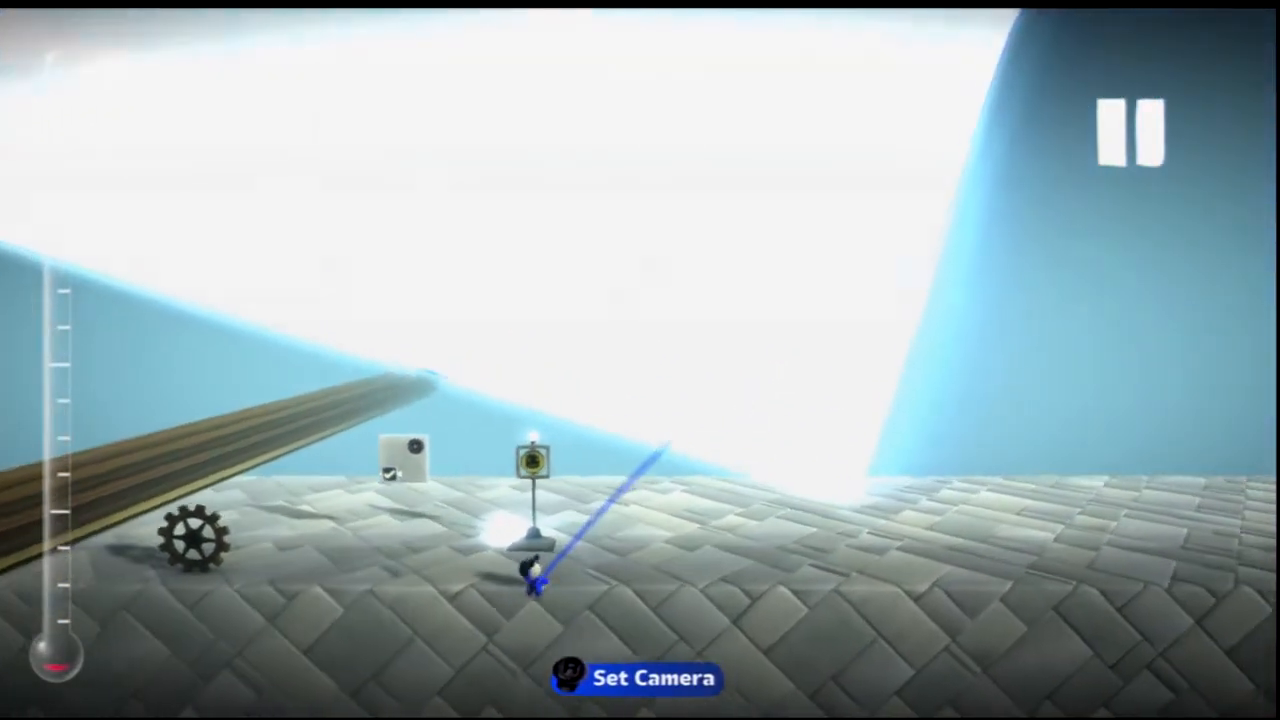
Fly the camera to the emitted shape and view its microchip's sensor and logic.
{"action": "left_click", "coordinate": [636, 678]}
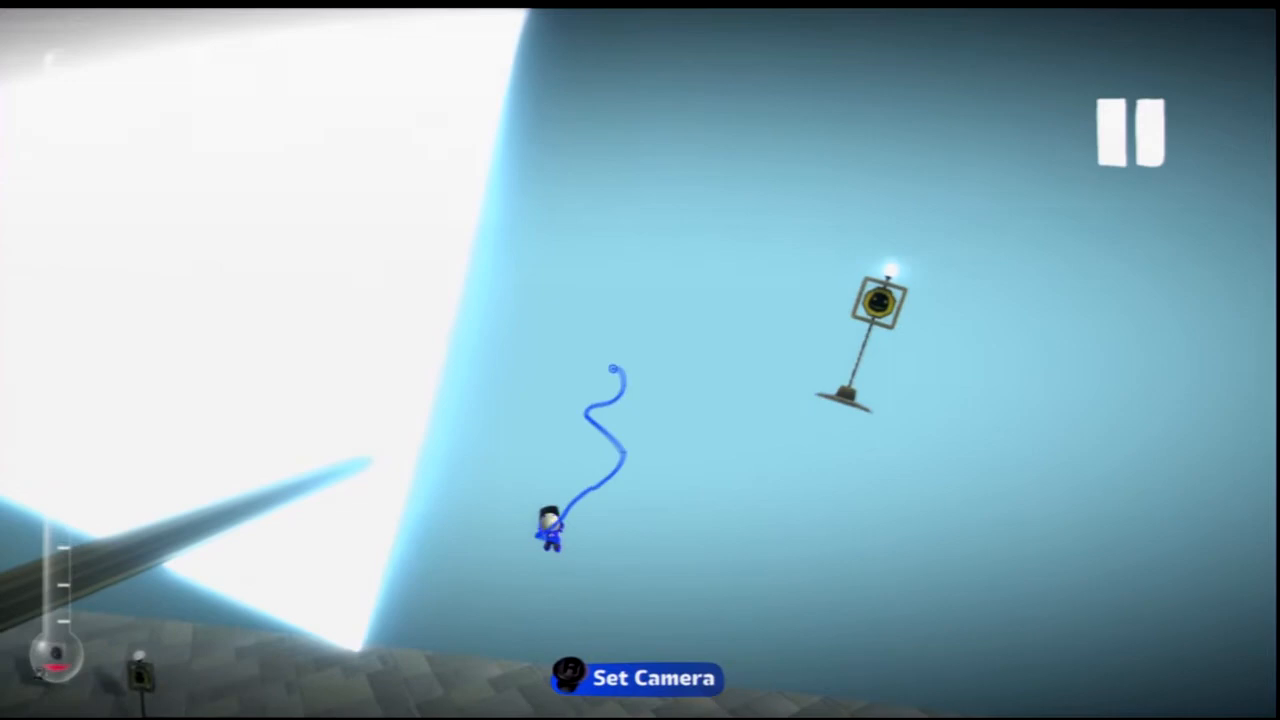
{"action": "left_click", "coordinate": [1133, 131]}
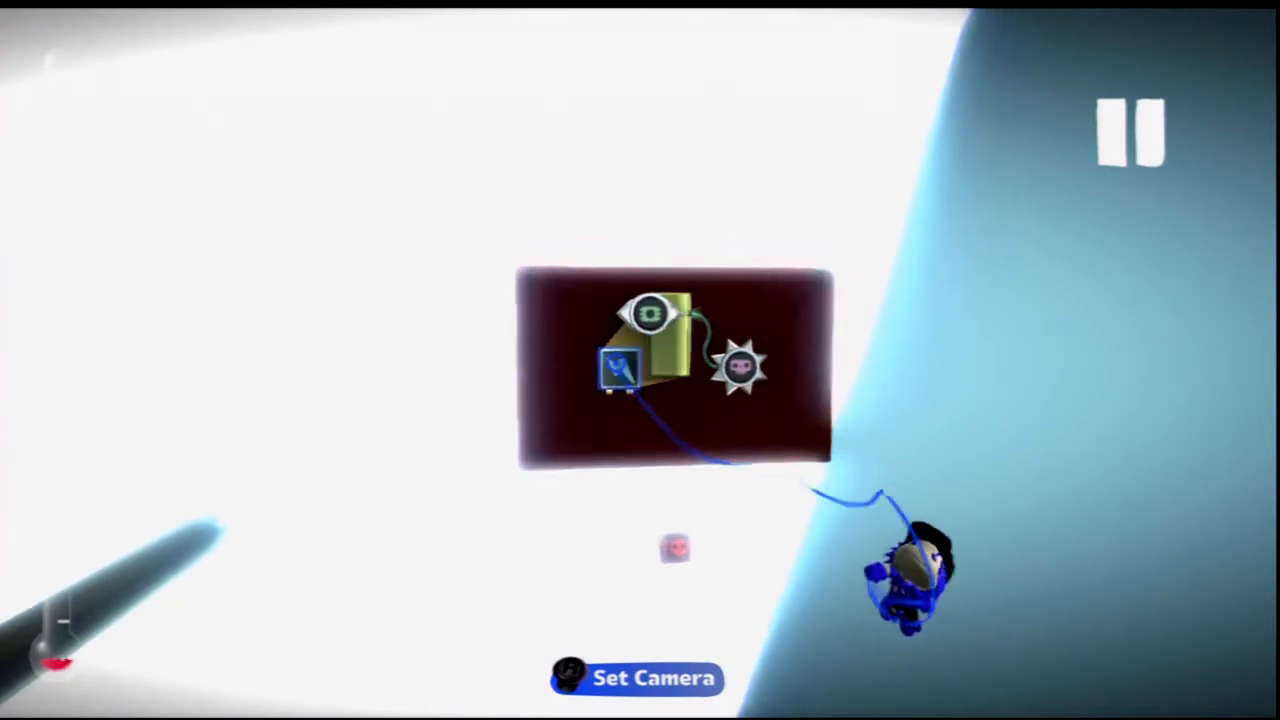
{"action": "left_click", "coordinate": [635, 677]}
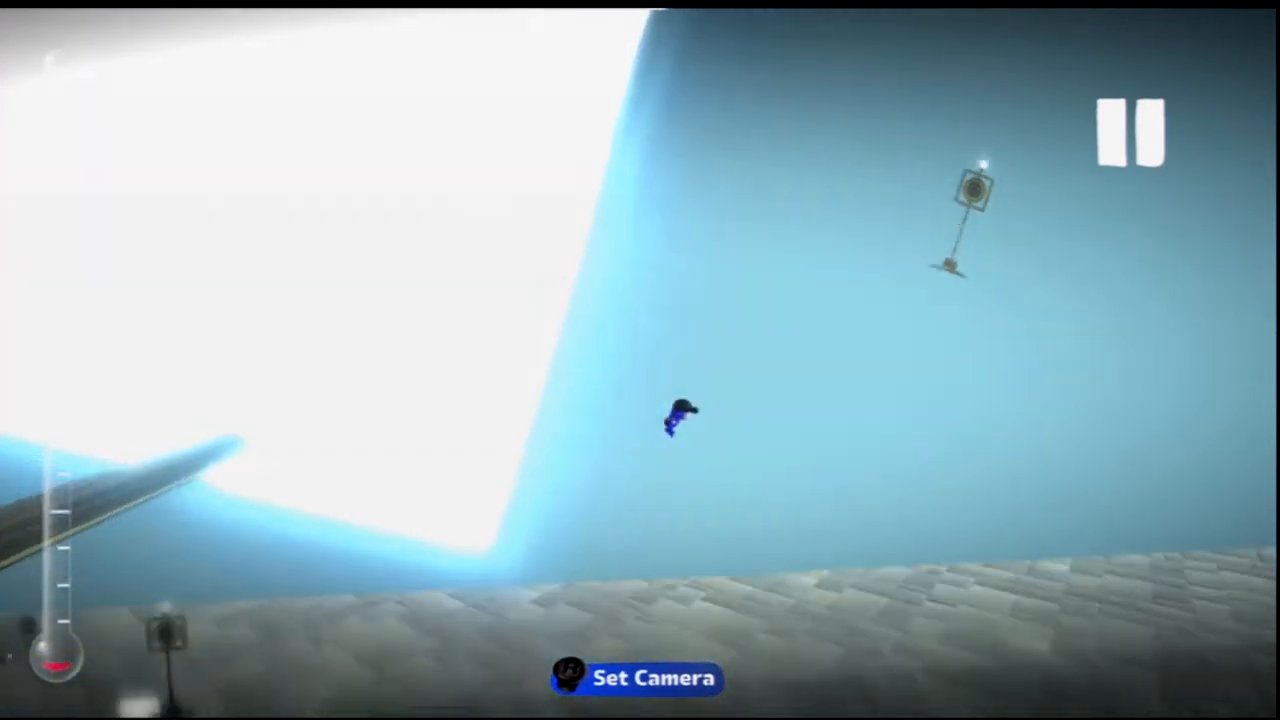
Press Stop in the top-right to exit play mode into create mode.
{"action": "left_click", "coordinate": [1132, 131]}
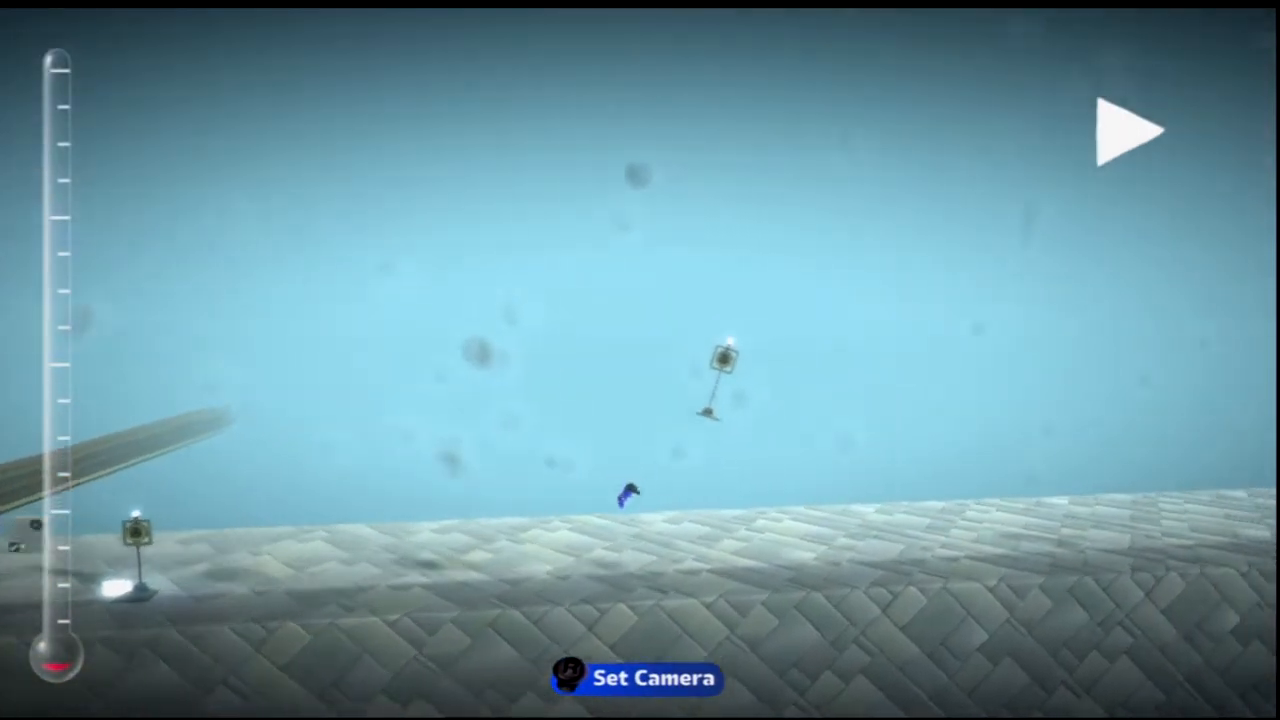
Grab the level post with the Popit Cursor and place it in its new spot.
{"action": "left_click", "coordinate": [637, 677]}
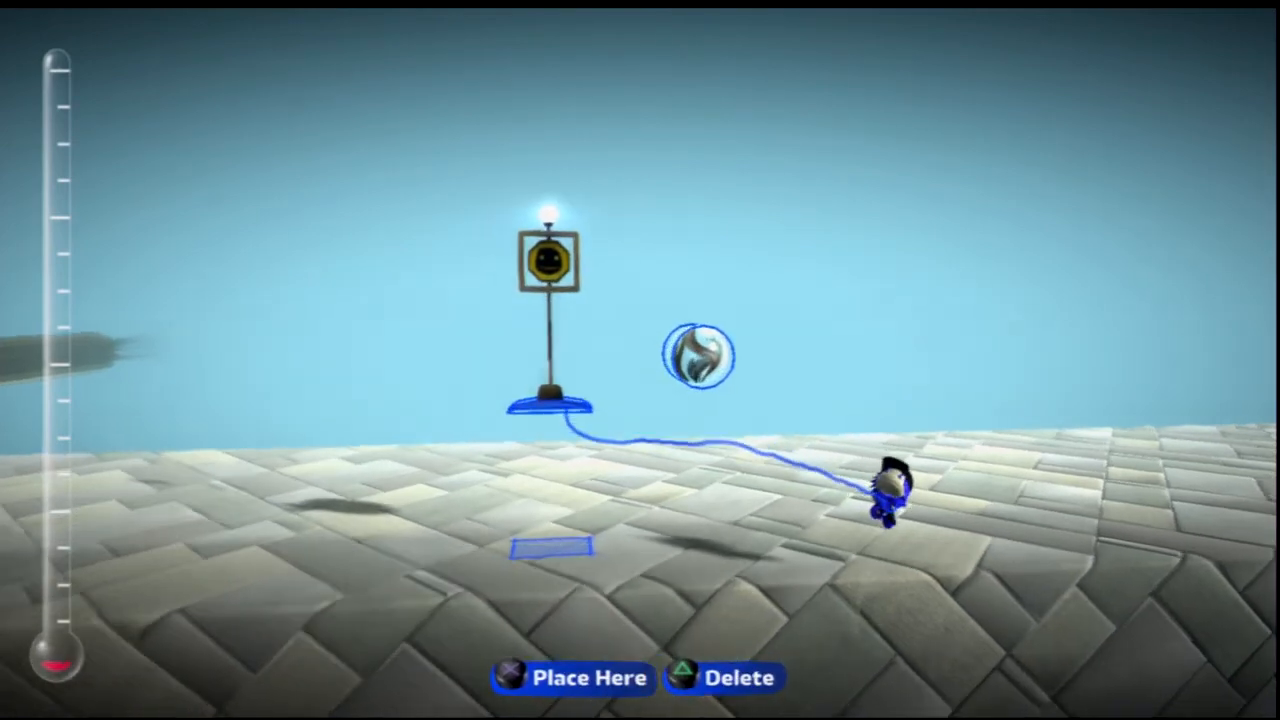
{"action": "left_click", "coordinate": [570, 677]}
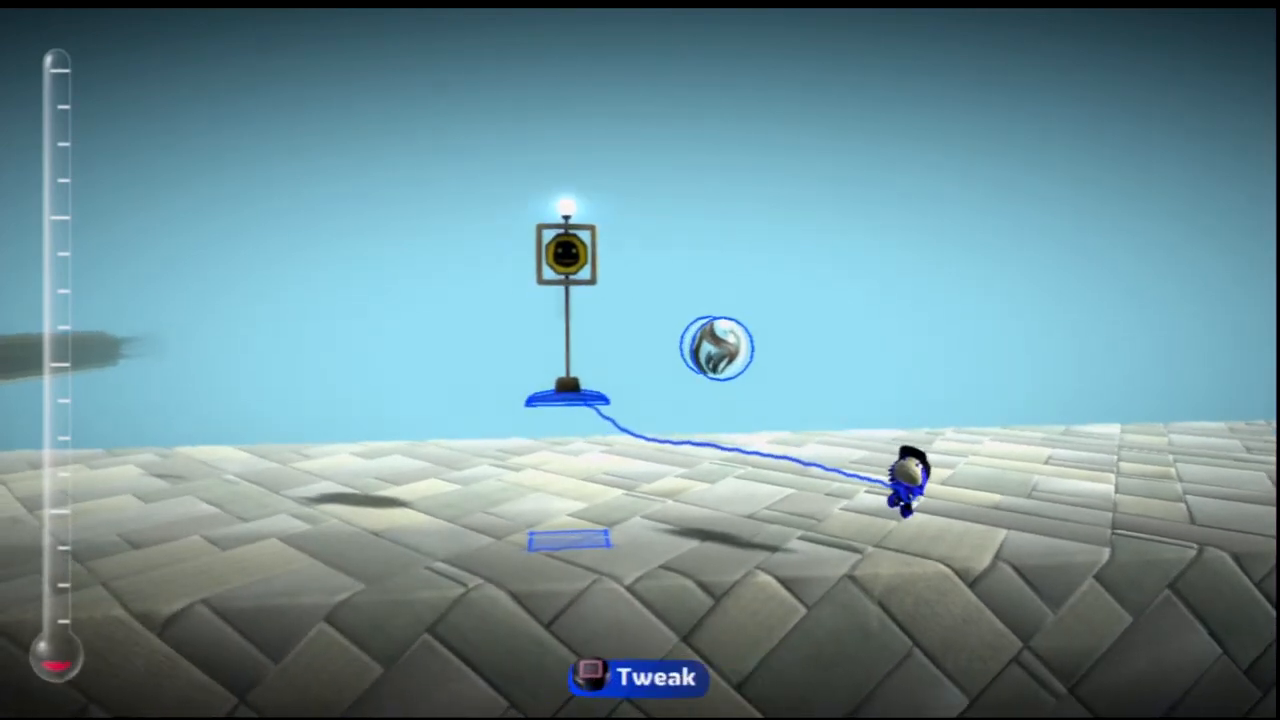